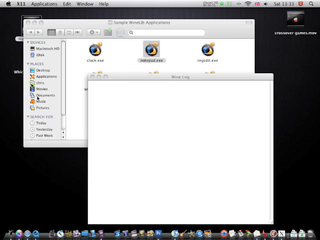
Launch notepad.exe from the Sample WineLib Applications folder under Wine.
double_click(156, 58)
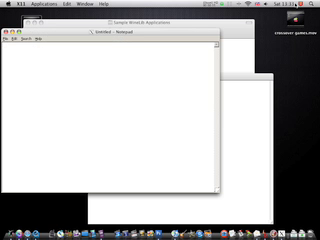